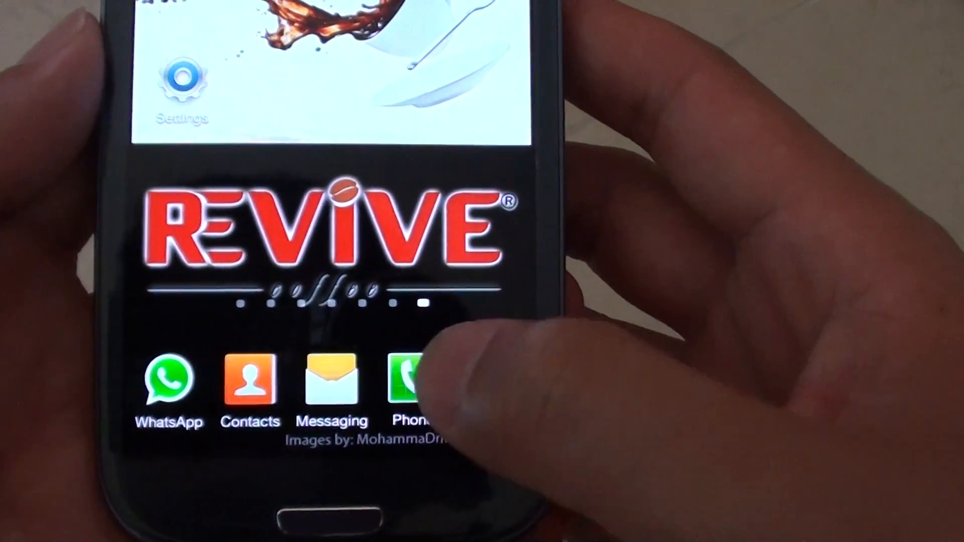
# Launch the Phone dialer from the home screen and show its options list
pyautogui.click(412, 379)
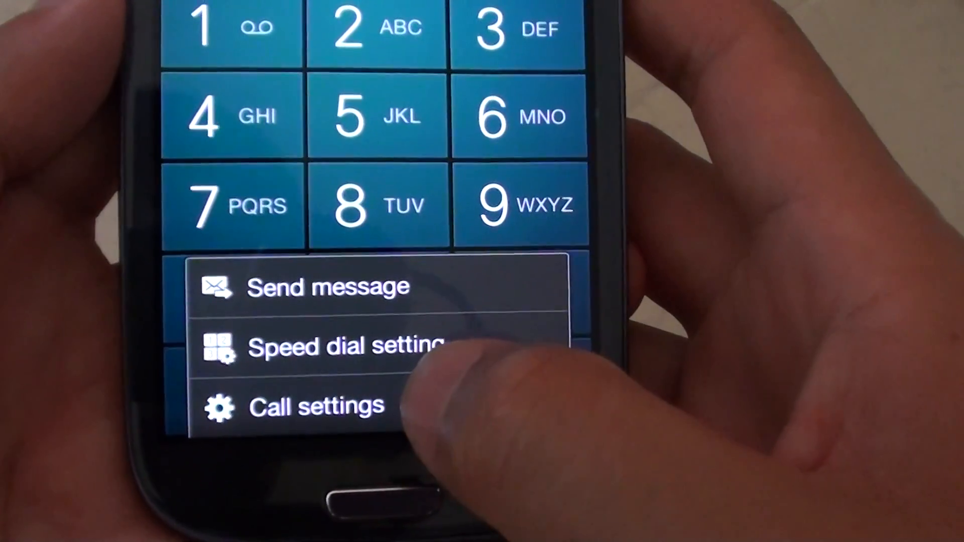
# Navigate Call settings > Additional settings > Call barring > Voice call
pyautogui.click(315, 406)
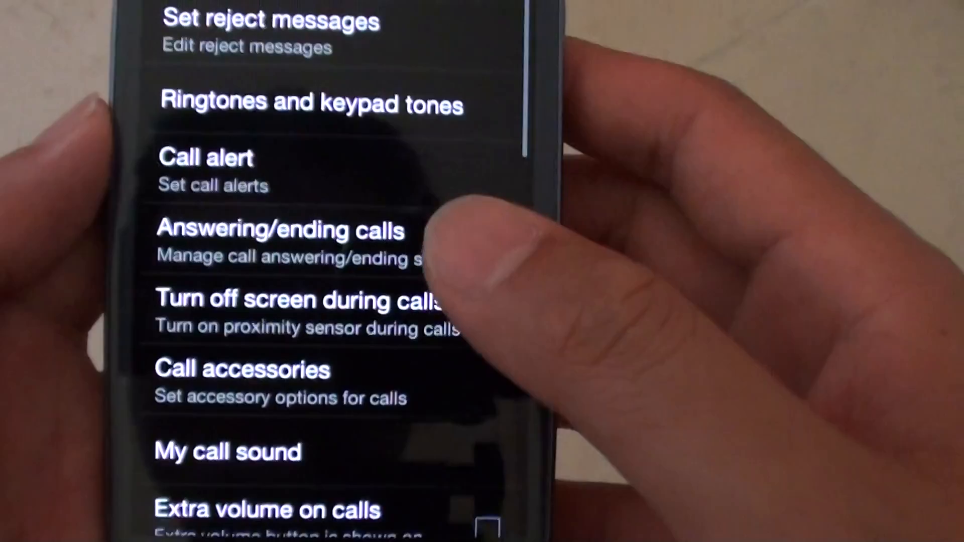
pyautogui.scroll(-3)
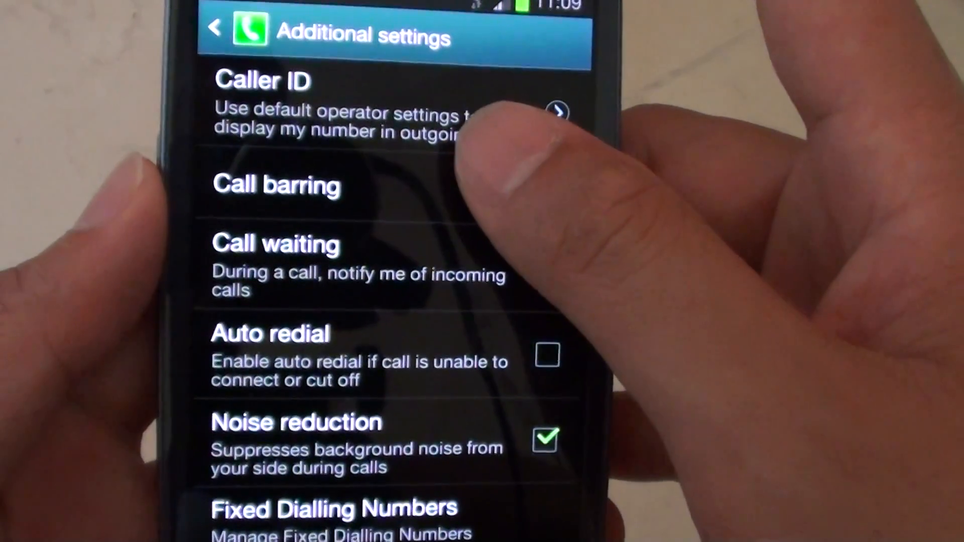
pyautogui.click(278, 185)
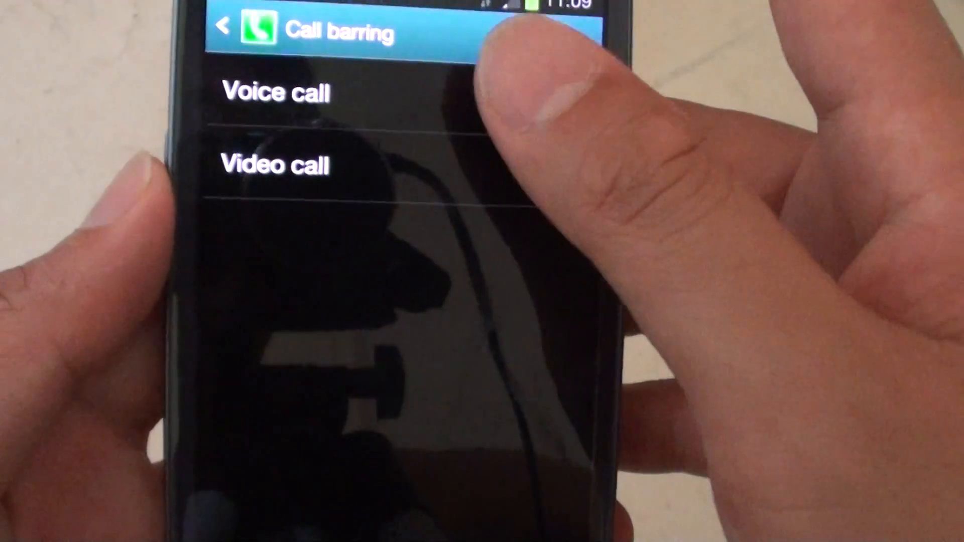
pyautogui.click(275, 94)
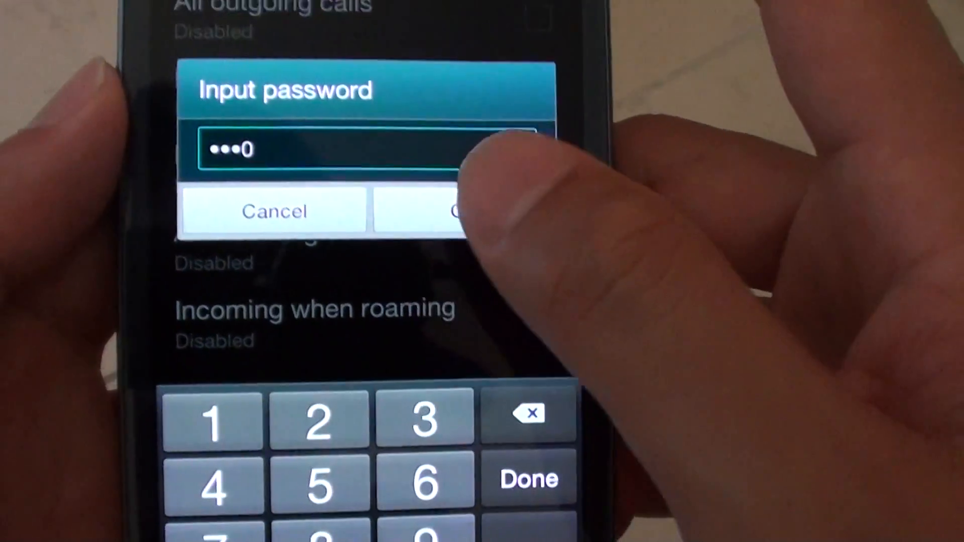
# Confirm the barring password so international voice calls show as Enabled
pyautogui.click(431, 211)
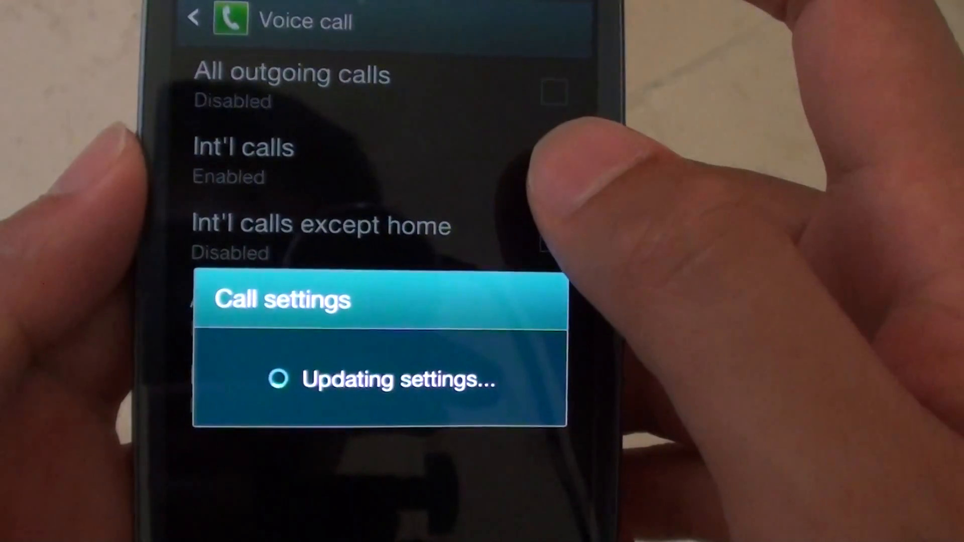